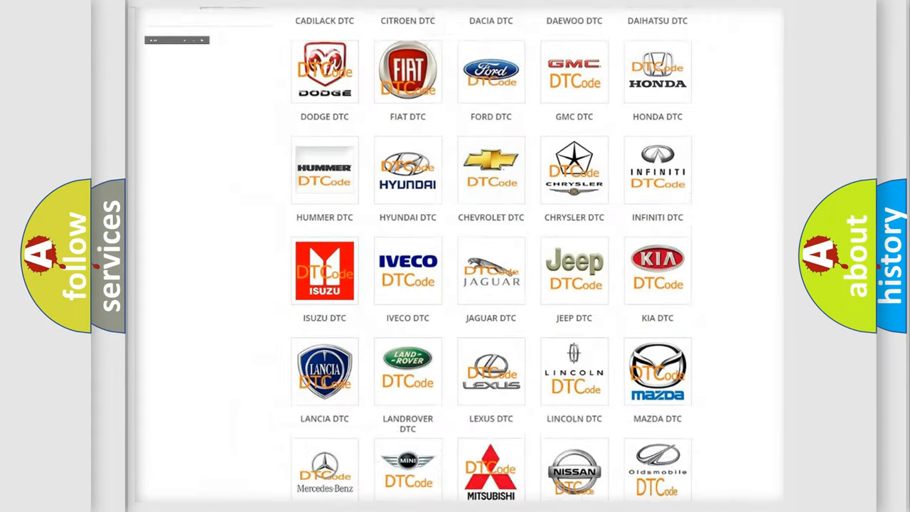
Open the Fiat DTC tile and scroll through its trouble code subcategories and back up
scroll(up, 3)
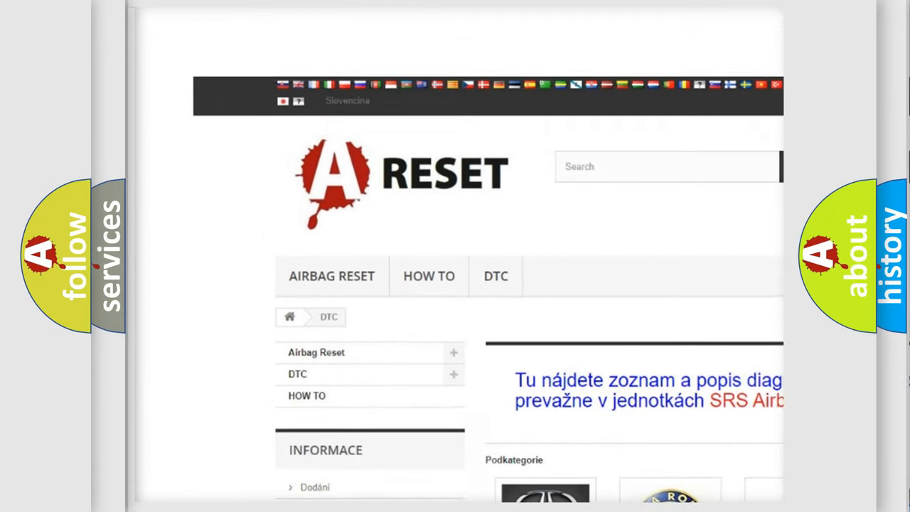
scroll(up, 3)
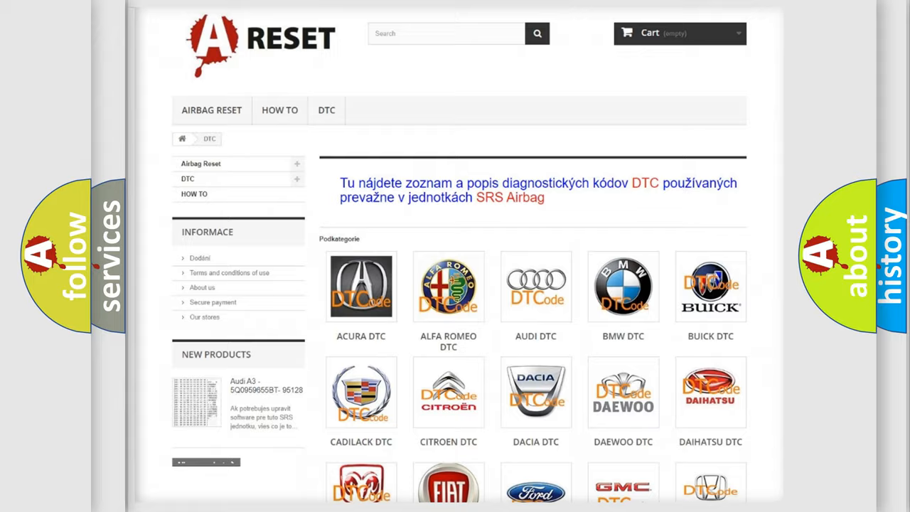
scroll(down, 3)
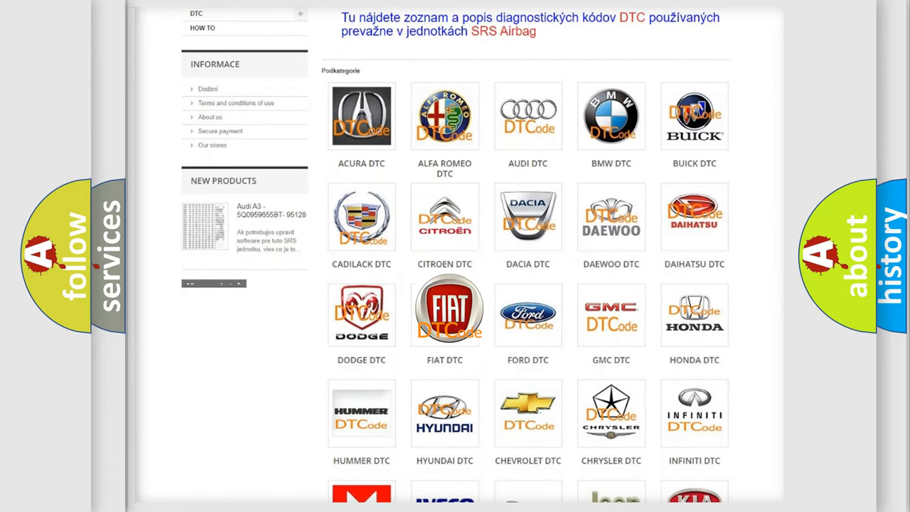
click(444, 313)
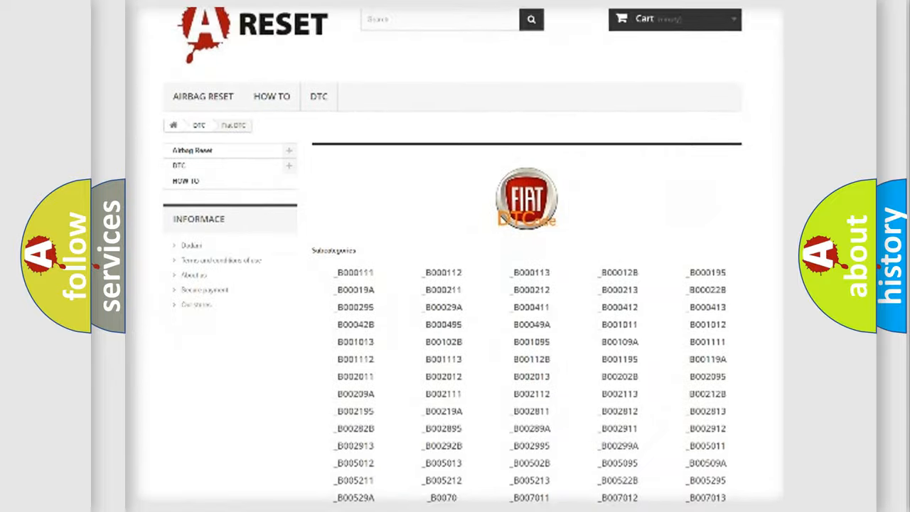
scroll(down, 3)
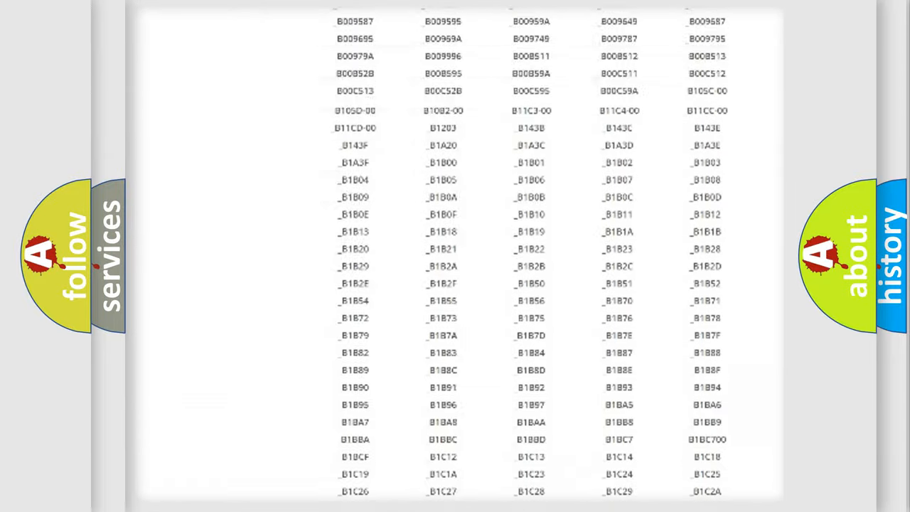
scroll(up, 3)
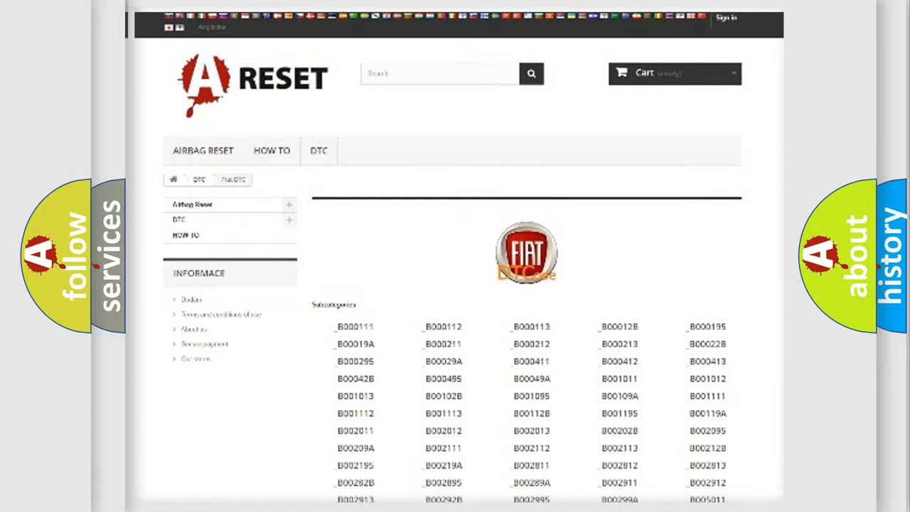